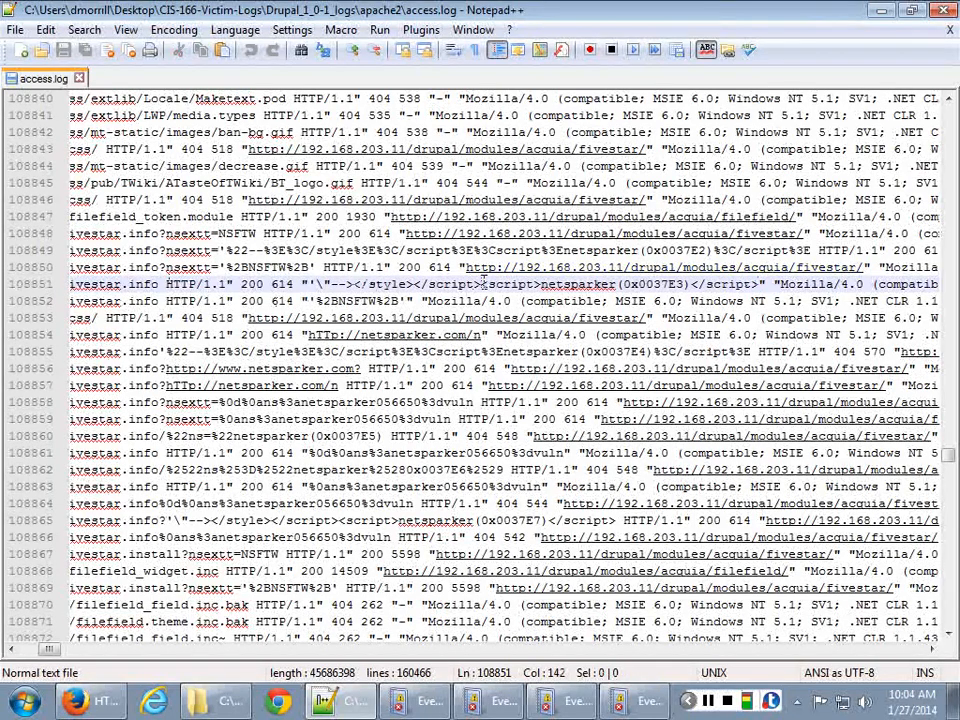
Set aside the w3schools URL-encoding chart so the Drupal access.log is visible again.
double_click(456, 284)
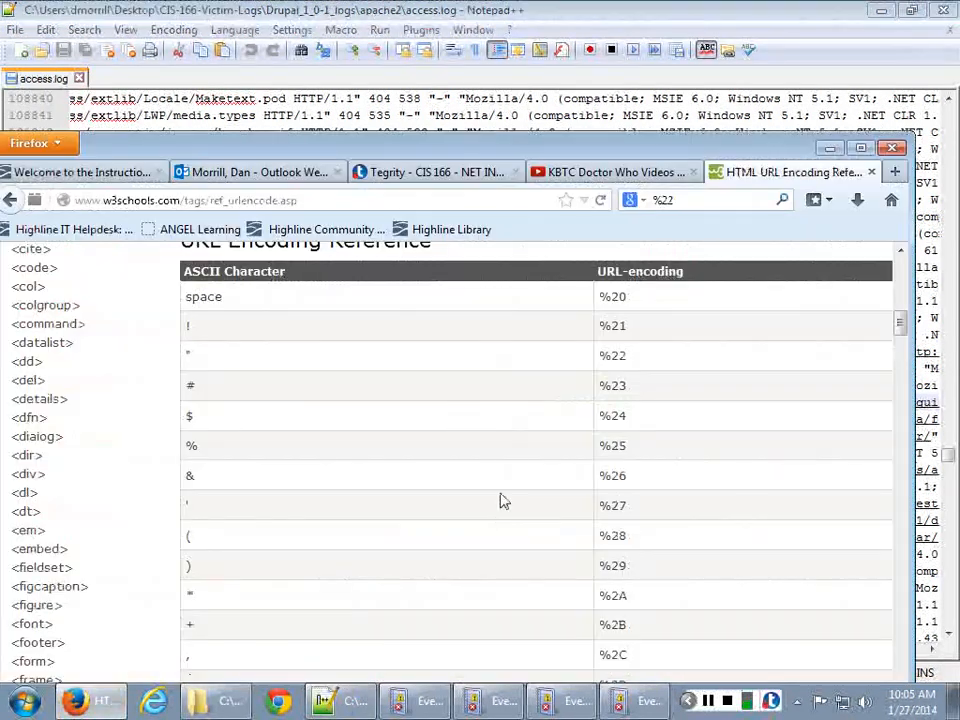
mouse_move(290, 272)
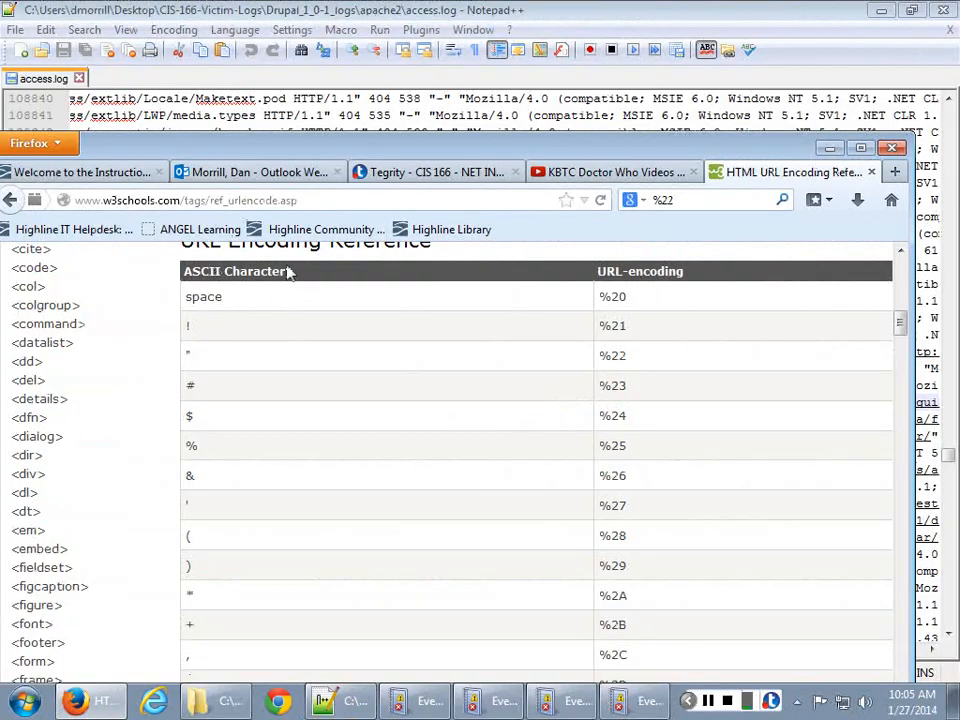
mouse_move(492, 376)
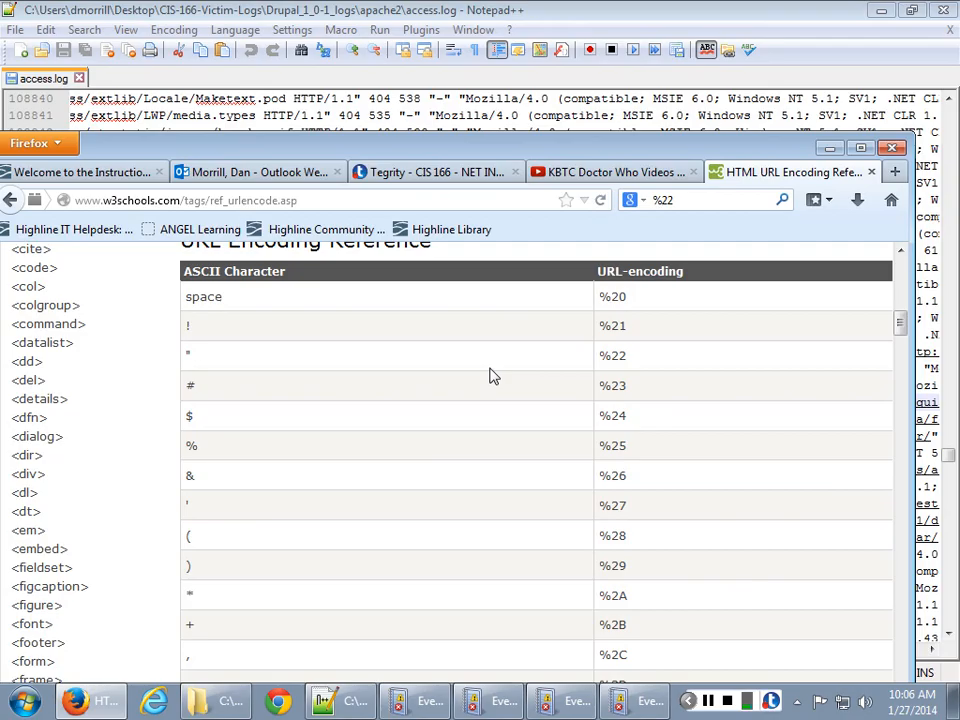
mouse_move(400, 410)
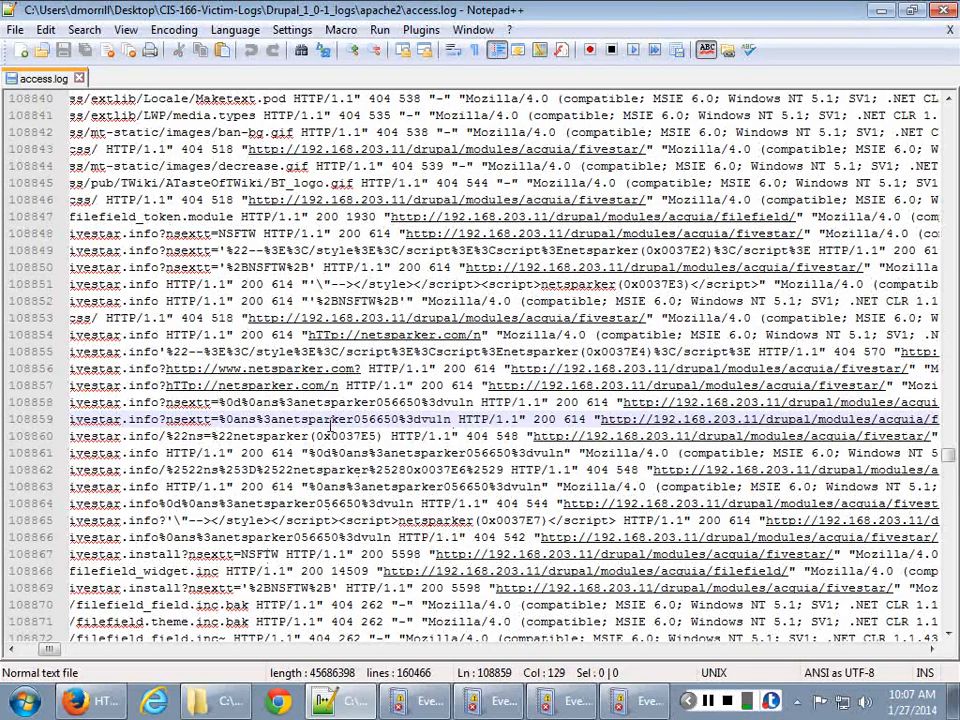
double_click(320, 418)
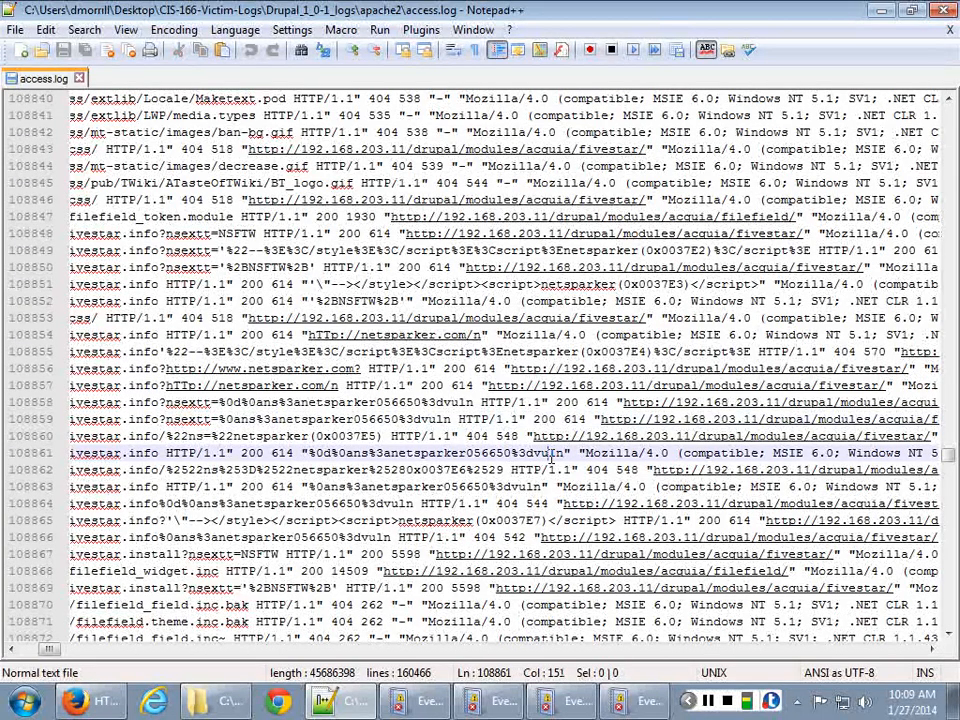
Move down access.log to the fivestar and filefield requests carrying netsparker script payloads.
scroll(down, 3)
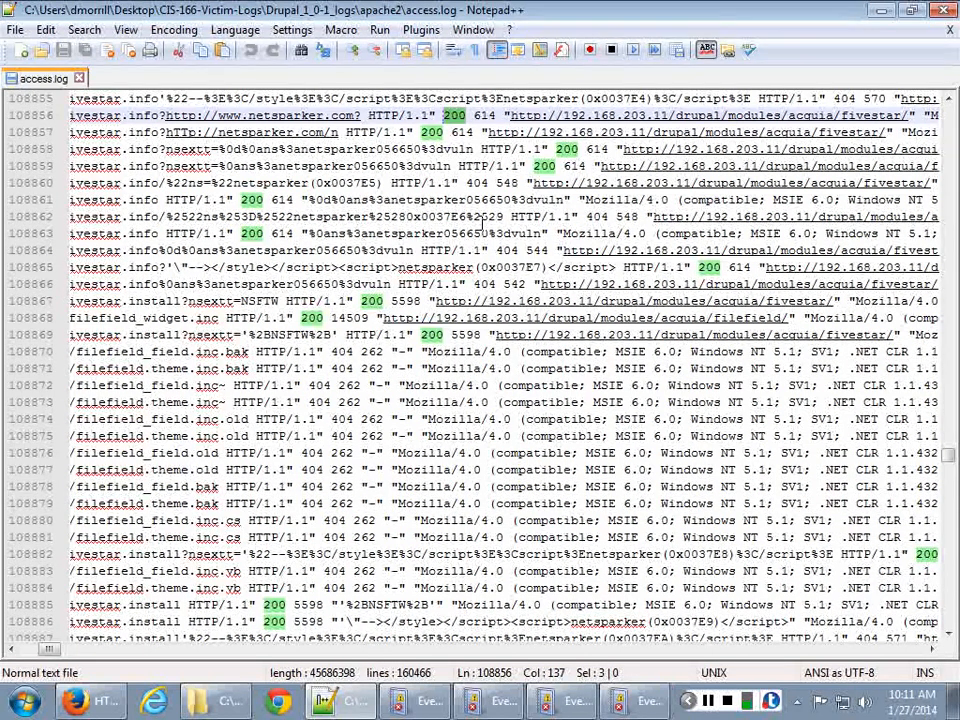
scroll(down, 3)
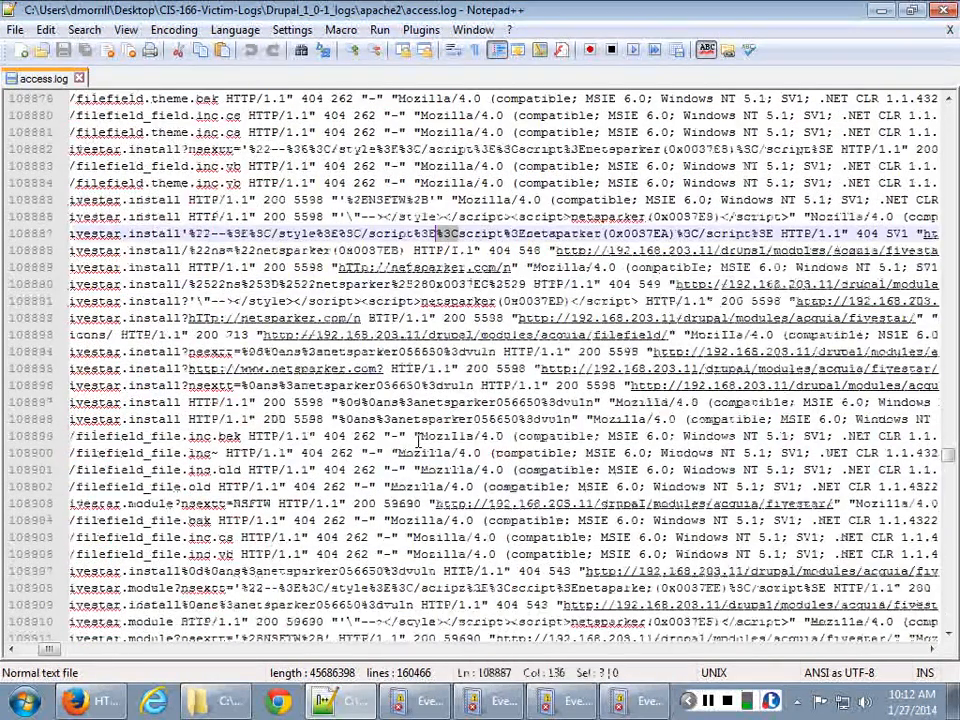
Read through the remaining Drupal module requests in access.log before switching to the XP System.evt log.
scroll(down, 3)
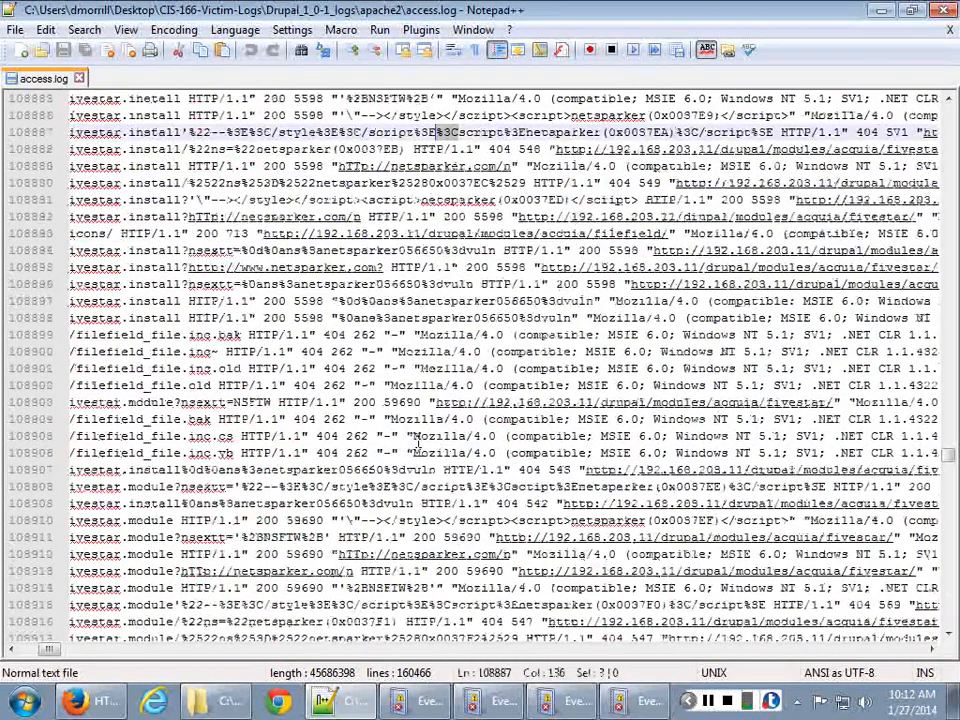
scroll(down, 3)
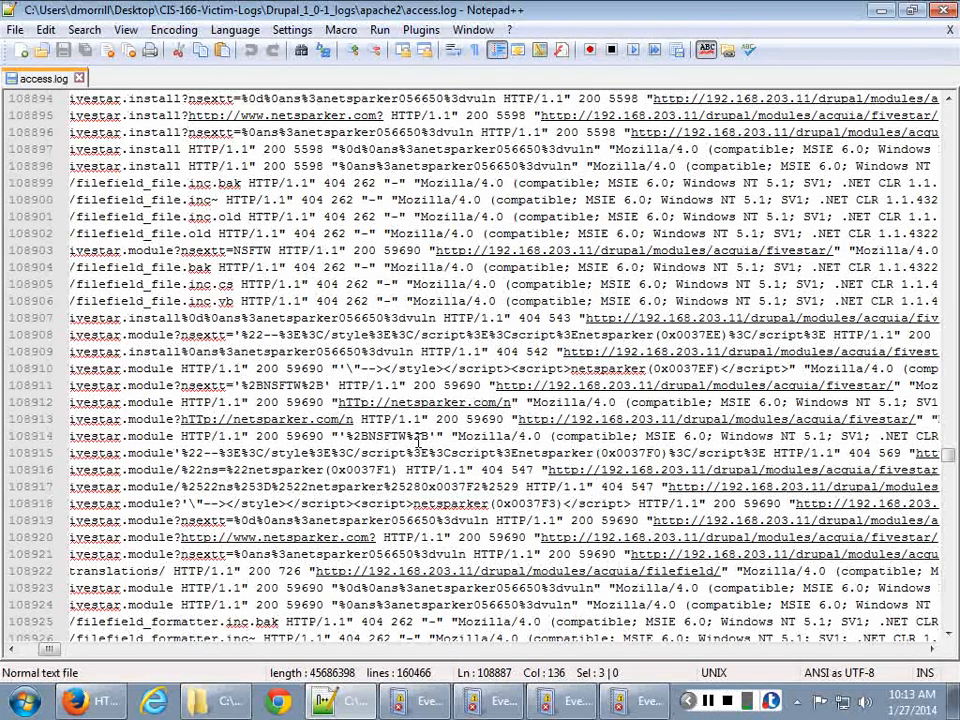
scroll(down, 3)
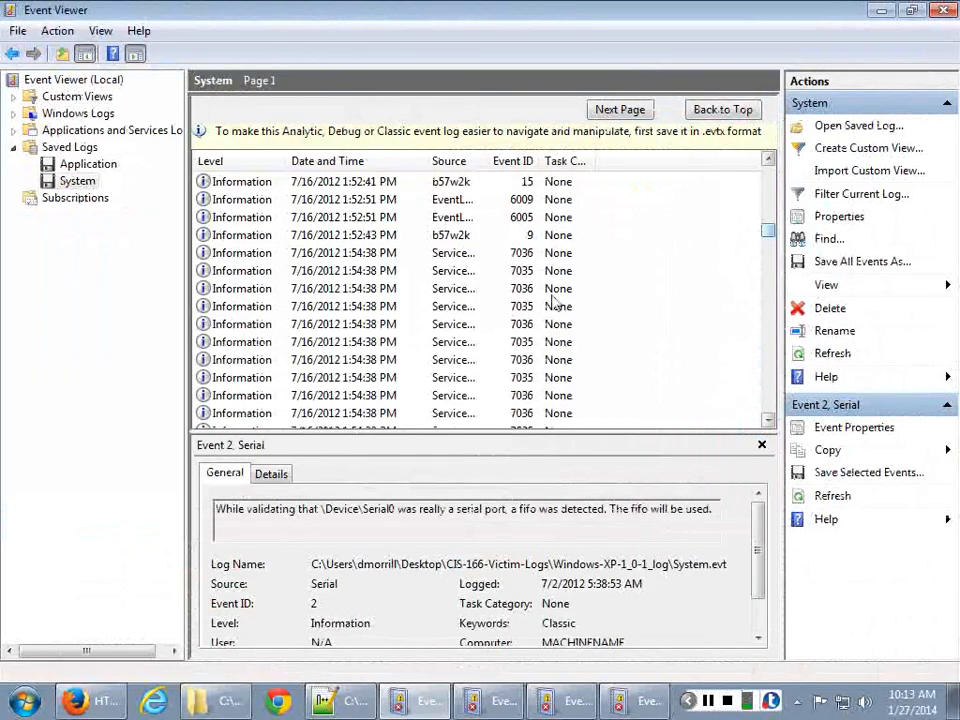
Browse further down the saved XP System log entries in Event Viewer.
scroll(down, 3)
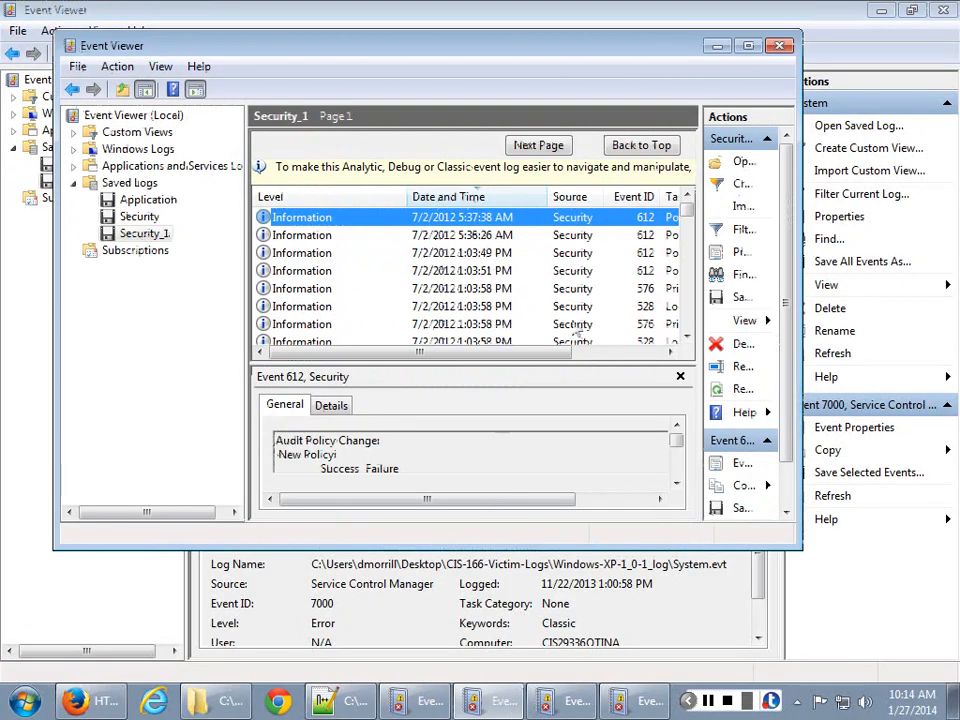
Maximize the Security_1 log and view an Account Management event's details.
click(748, 46)
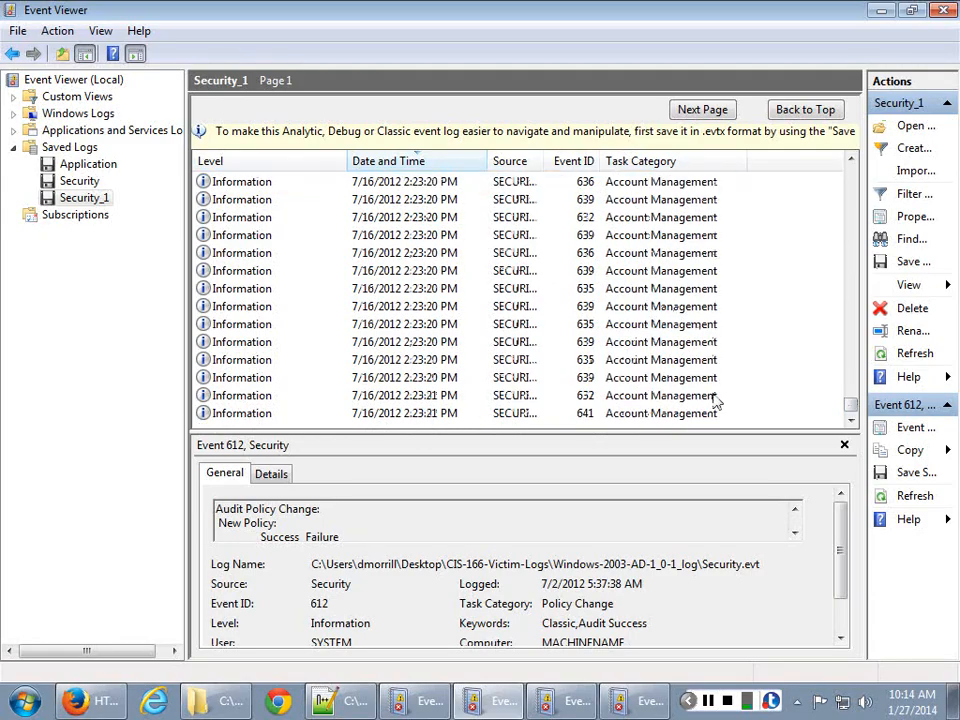
click(660, 288)
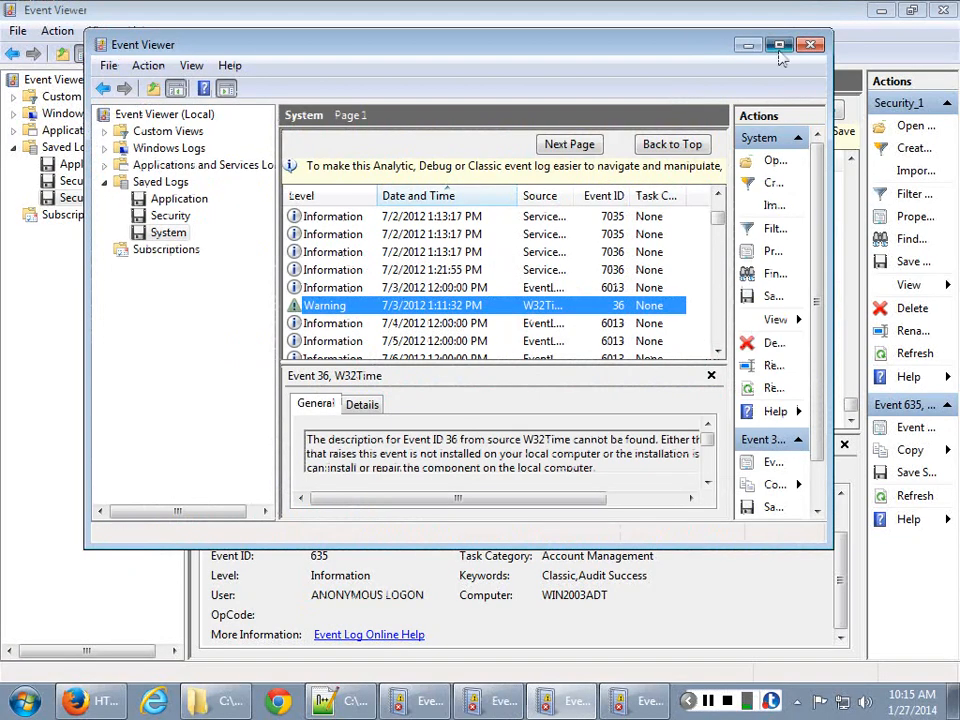
Inspect the W32Time Event 36 warning full-screen, then maximize the Application log for its Userenv 1058 error.
click(780, 44)
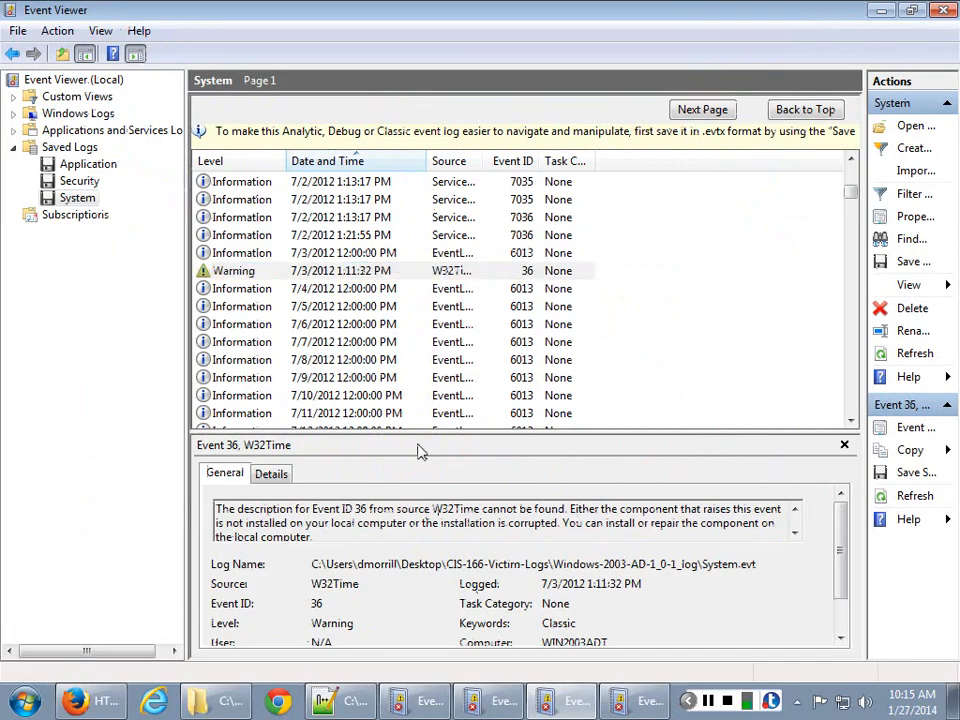
click(340, 270)
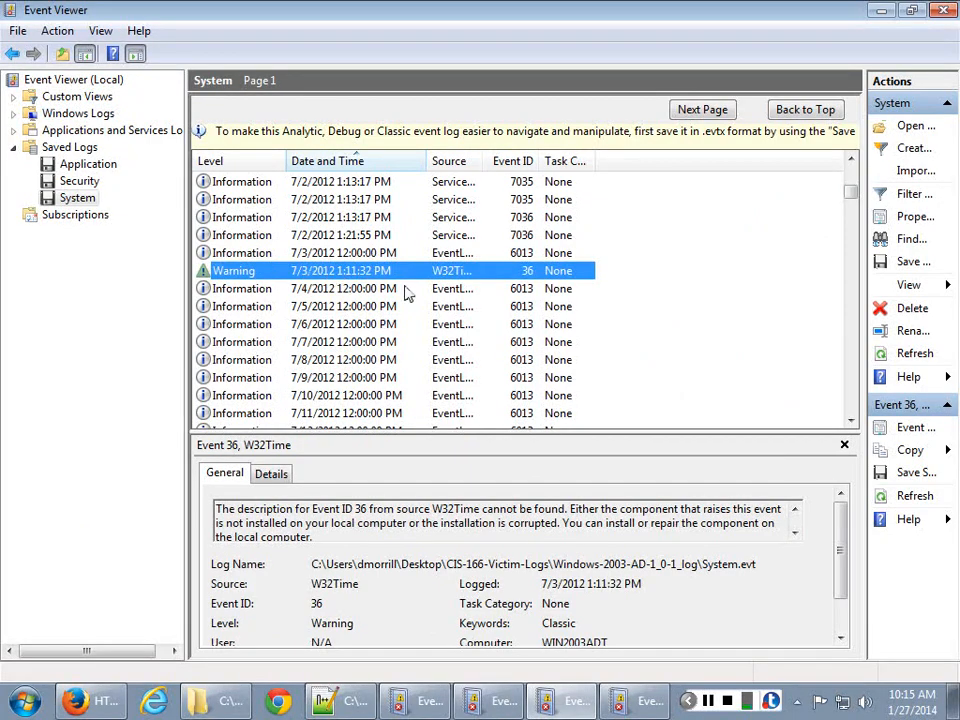
mouse_move(658, 556)
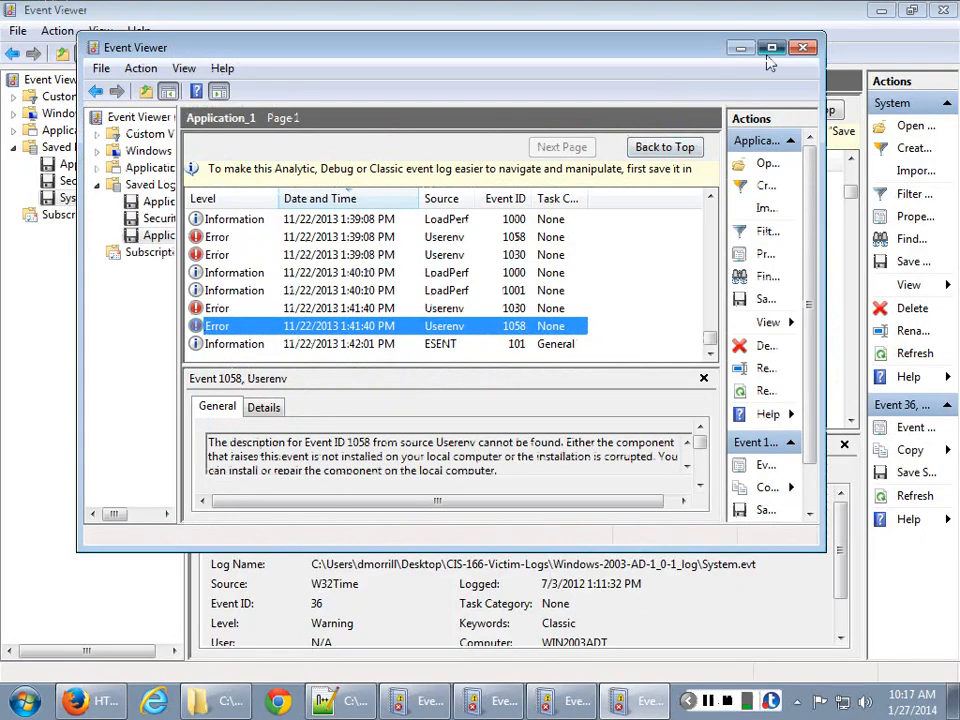
click(770, 48)
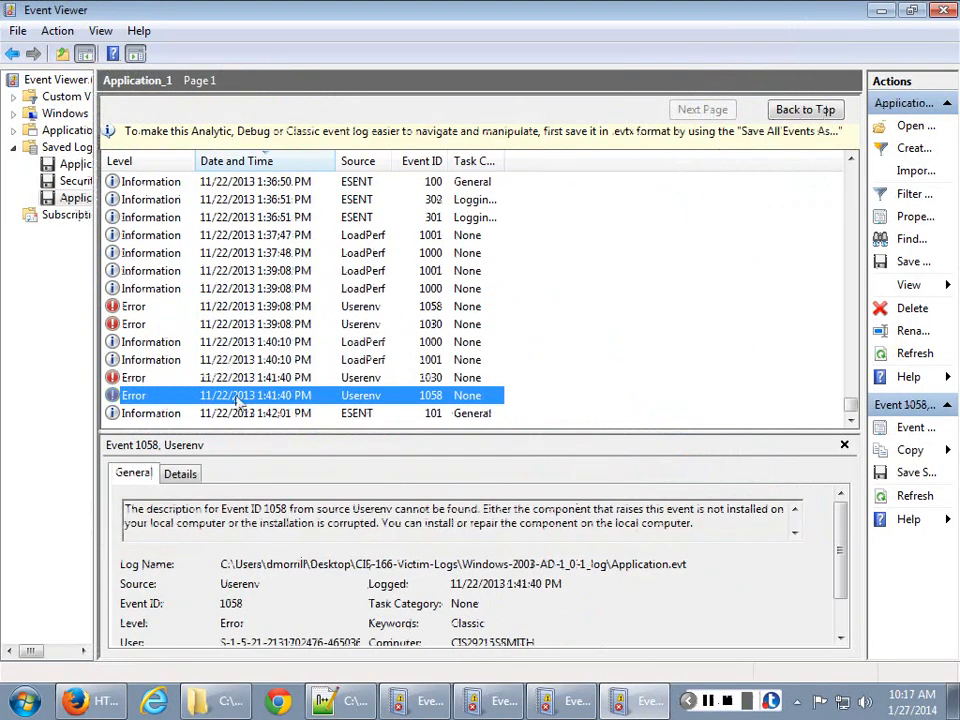